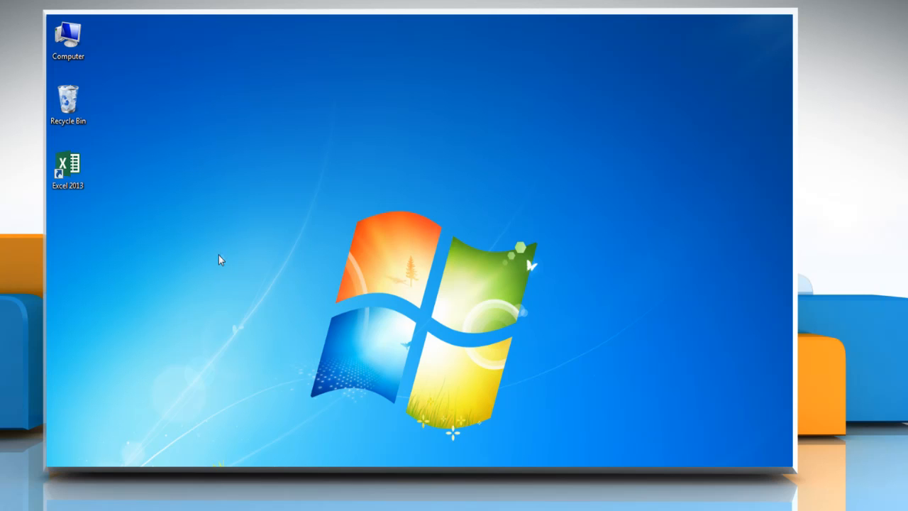
Step: Launch Excel 2013 and open the recent Bar Graph workbook
left_click(68, 166)
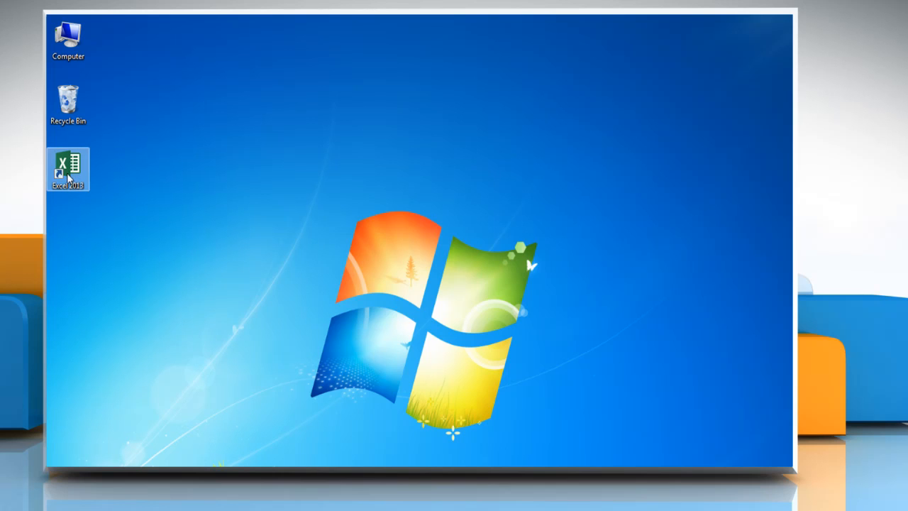
double_click(67, 169)
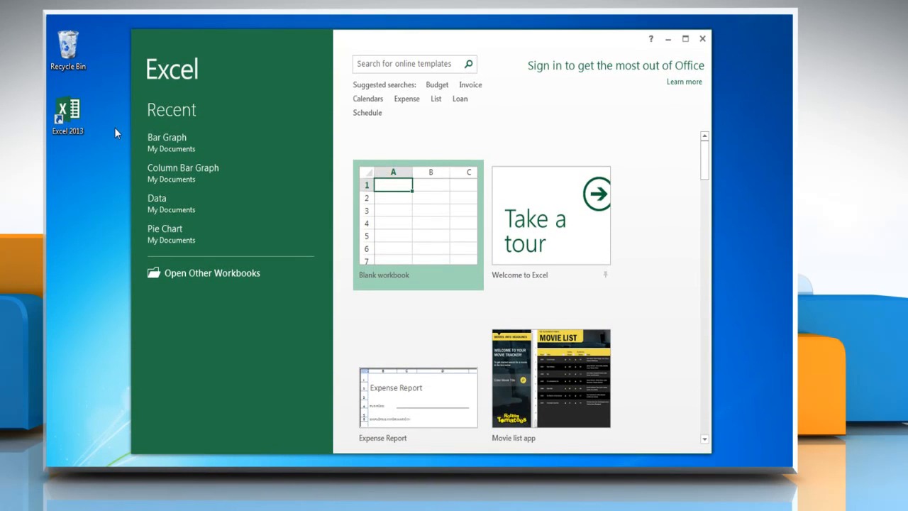
left_click(167, 137)
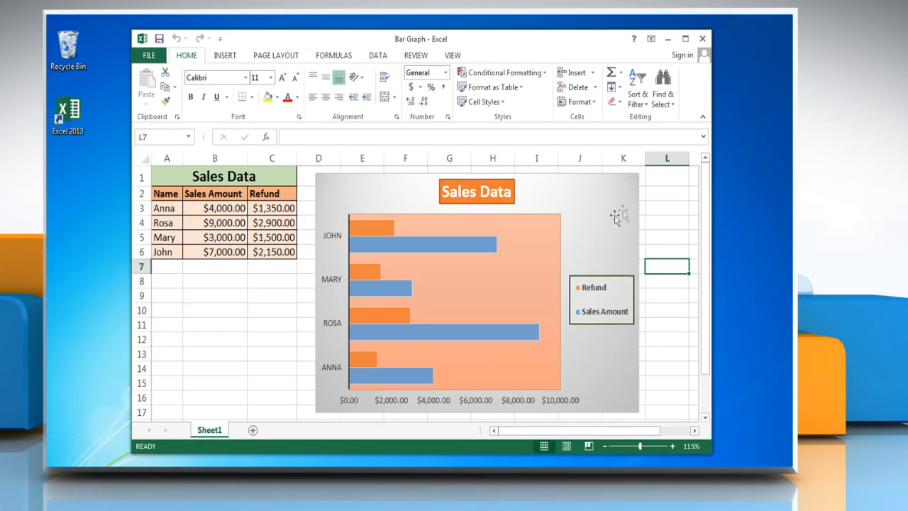
Step: Select Series "Sales Amount" of the Sales Data chart from the Format Chart Elements list
left_click(475, 291)
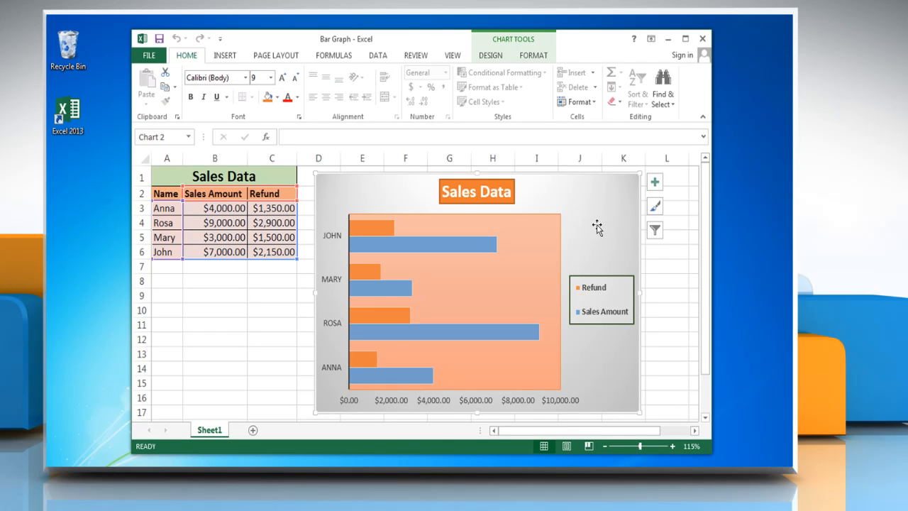
left_click(534, 55)
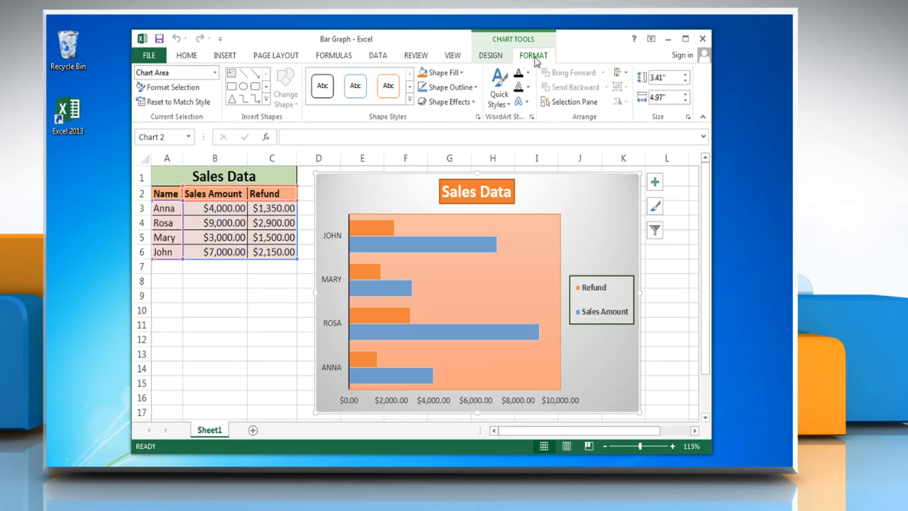
left_click(214, 73)
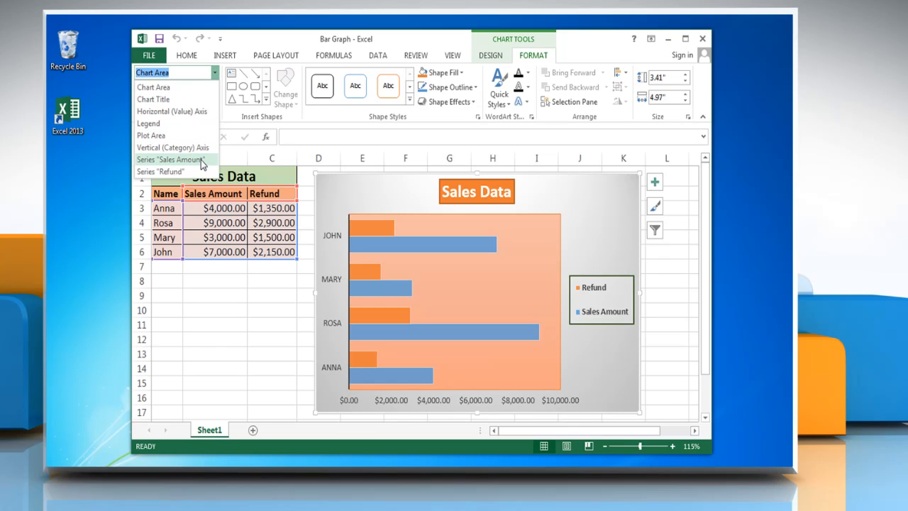
left_click(170, 159)
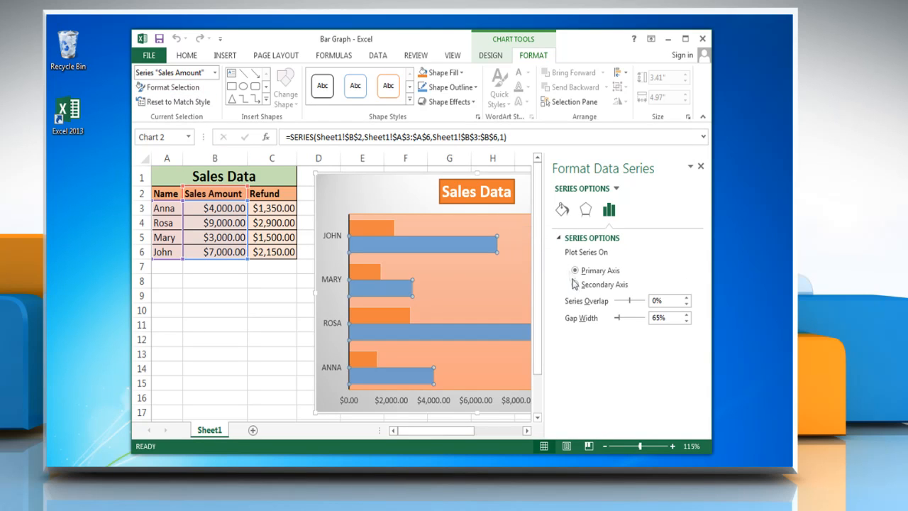
Step: Plot the Sales Amount series on the Secondary Axis so it overlays the Refund bars
left_click(574, 284)
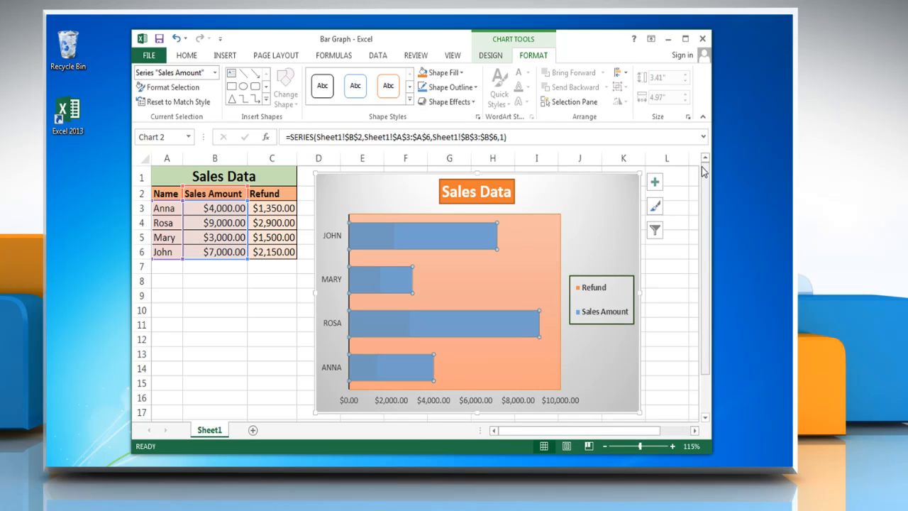
left_click(490, 55)
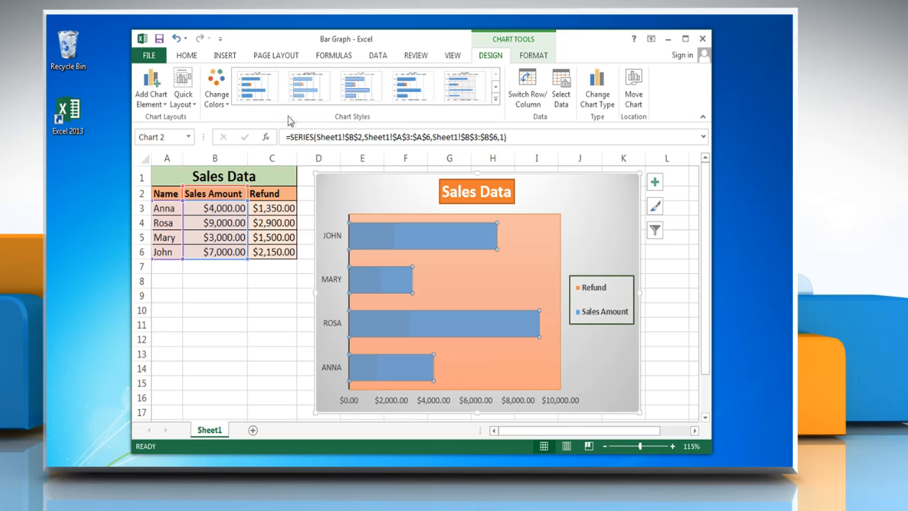
Step: Add a Secondary Horizontal axis and a Secondary Vertical axis through Add Chart Element > Axes
left_click(149, 85)
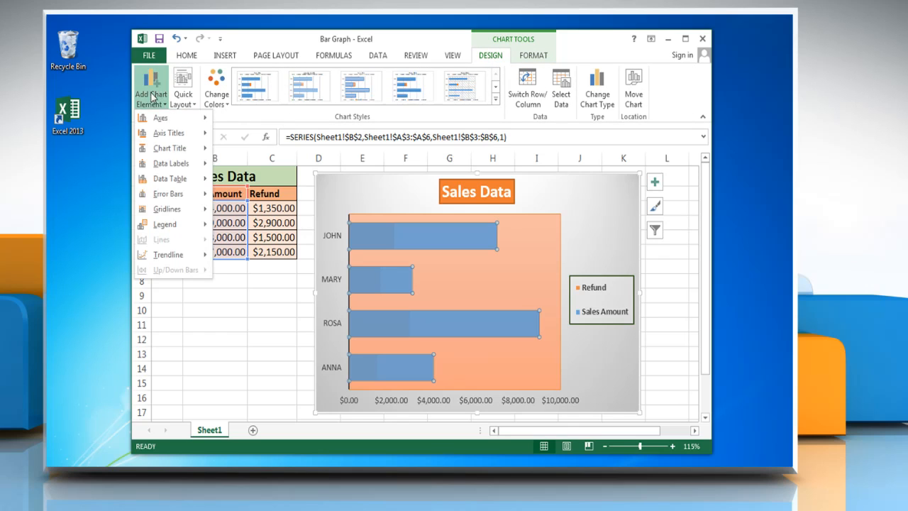
left_click(160, 118)
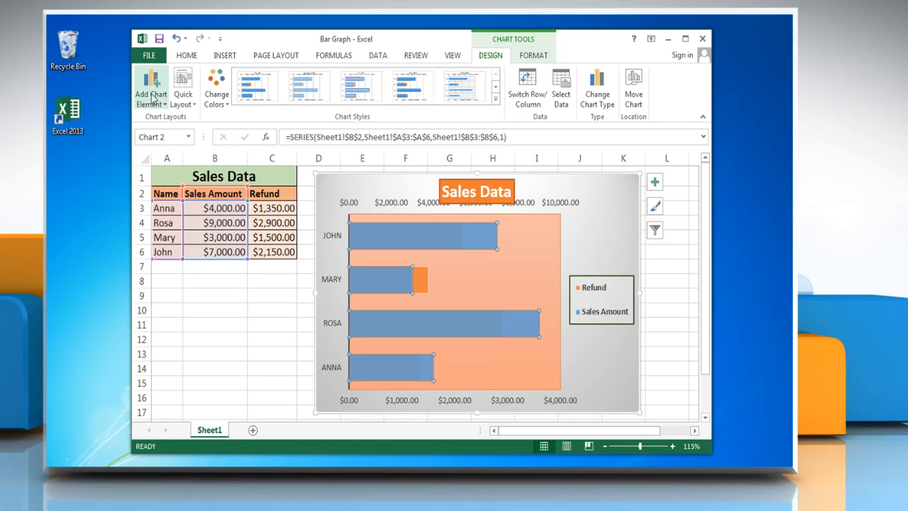
left_click(149, 85)
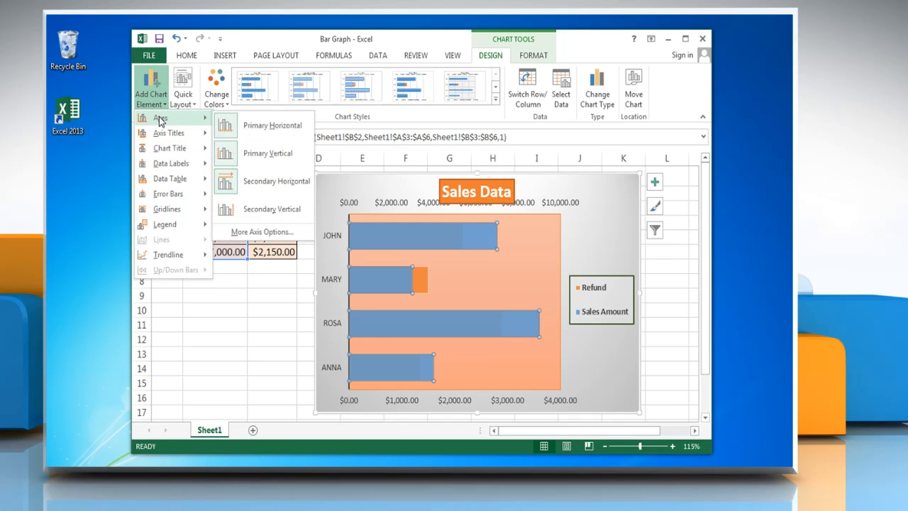
left_click(276, 209)
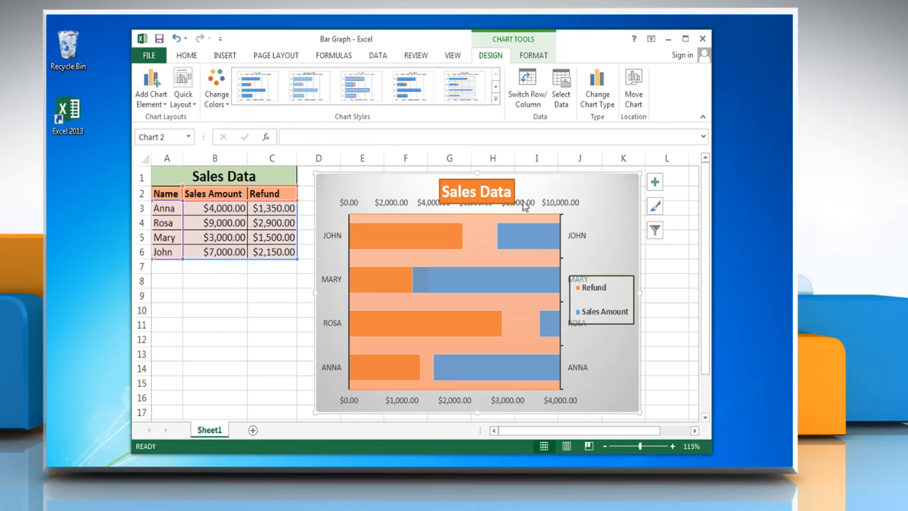
Step: Uncheck Secondary Vertical in the chart's Axes options, keeping the top secondary horizontal axis
left_click(654, 182)
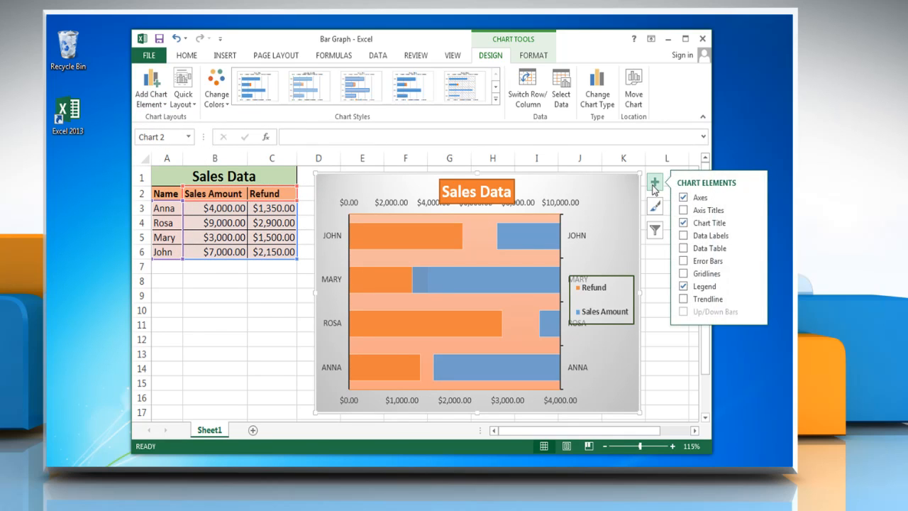
mouse_move(666, 189)
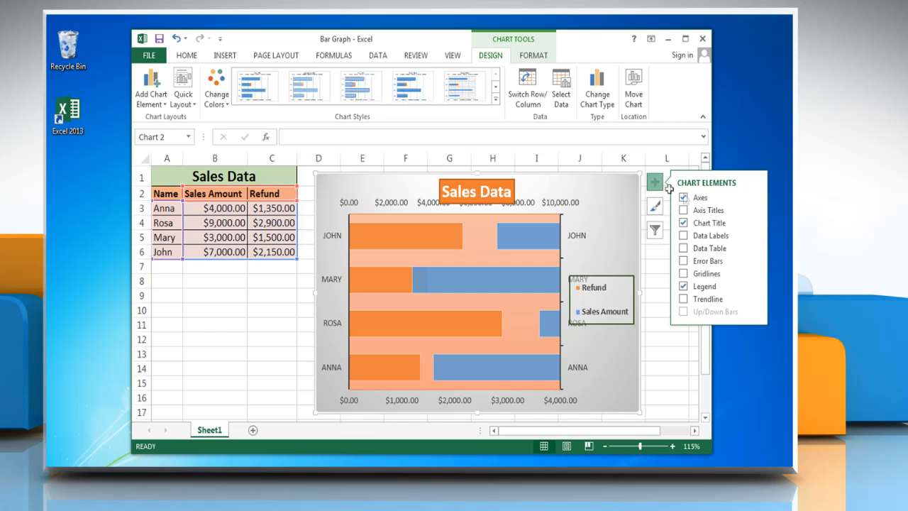
mouse_move(755, 202)
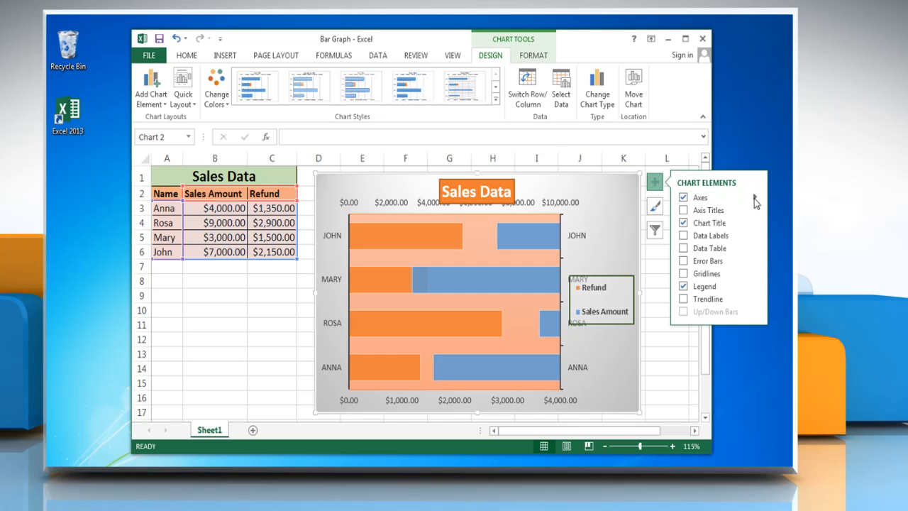
left_click(754, 197)
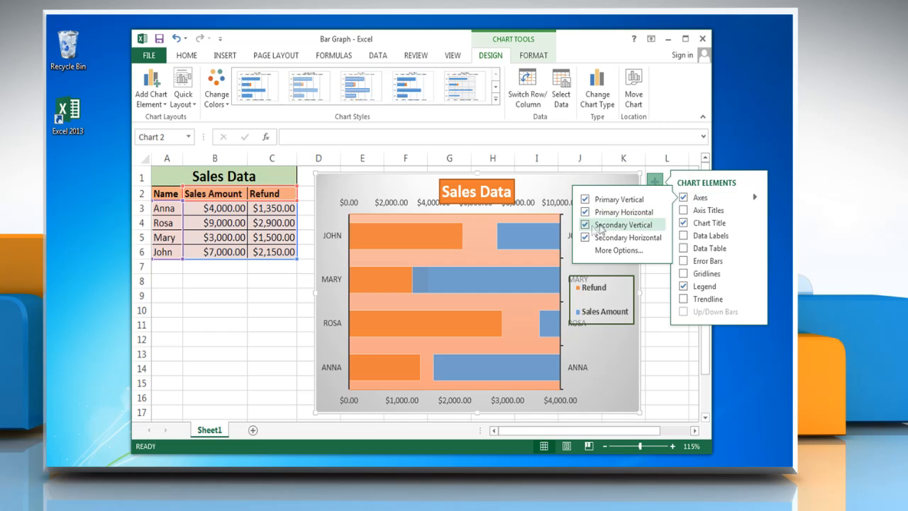
left_click(585, 224)
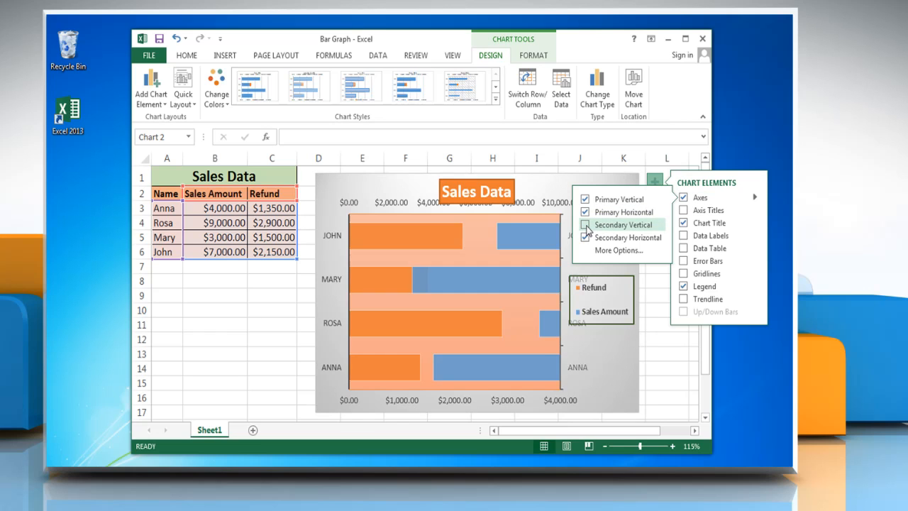
left_click(585, 225)
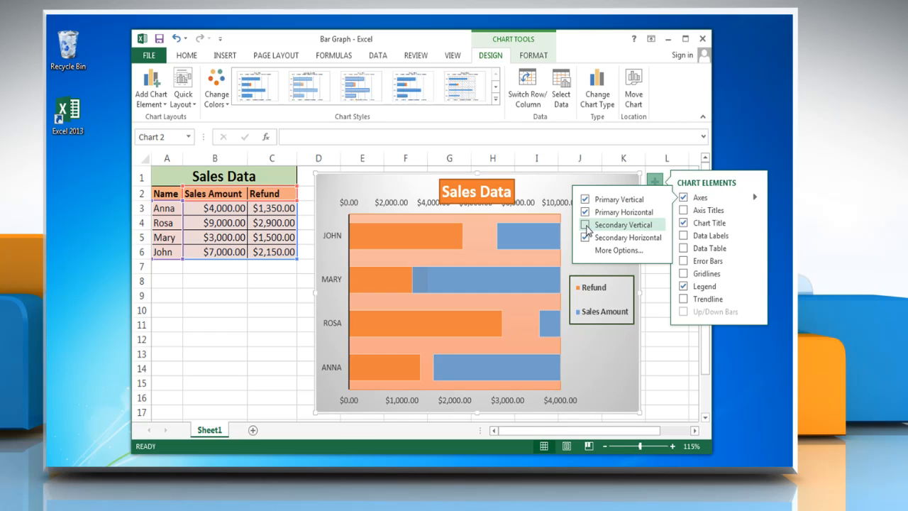
left_click(667, 295)
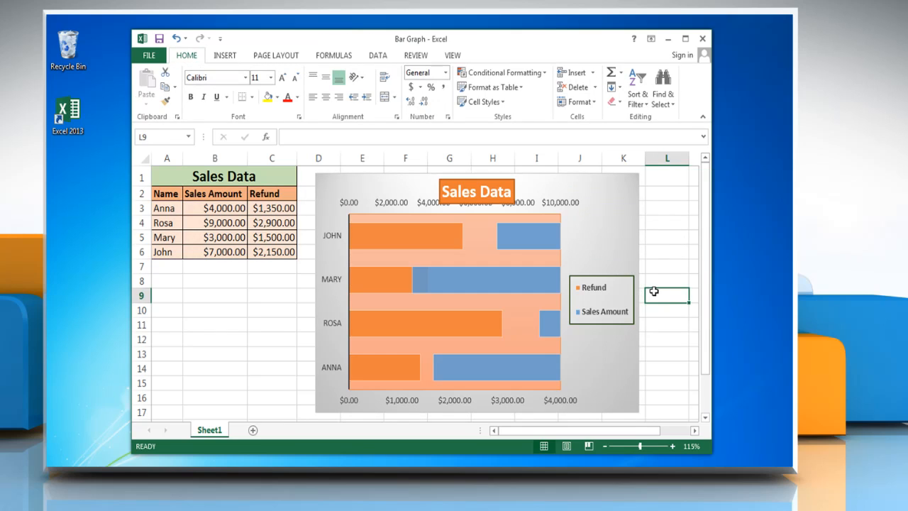